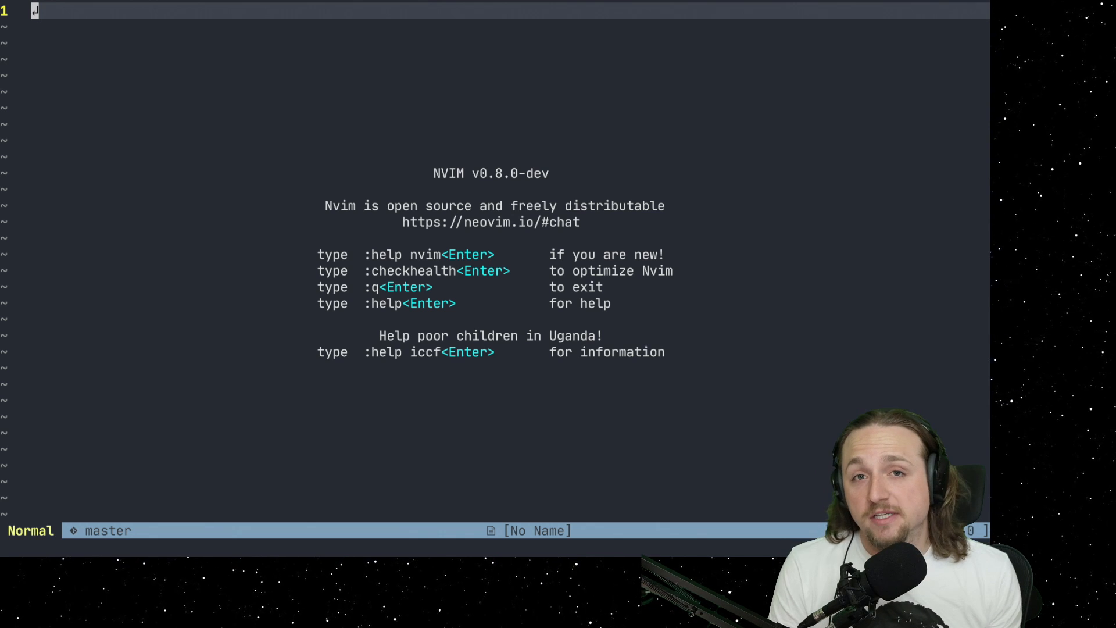
{"action": "mouse_move", "coordinate": [574, 571]}
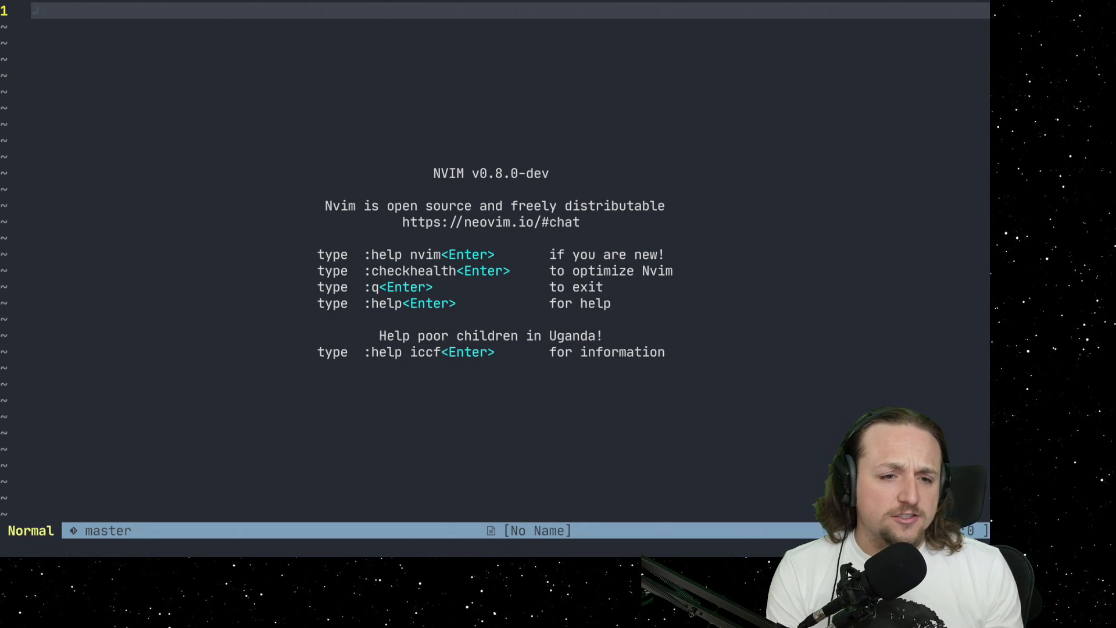
Run :vnew to split, showing Telescope init.lua left and plugins.lua right
{"action": "type", "text": ":vnew"}
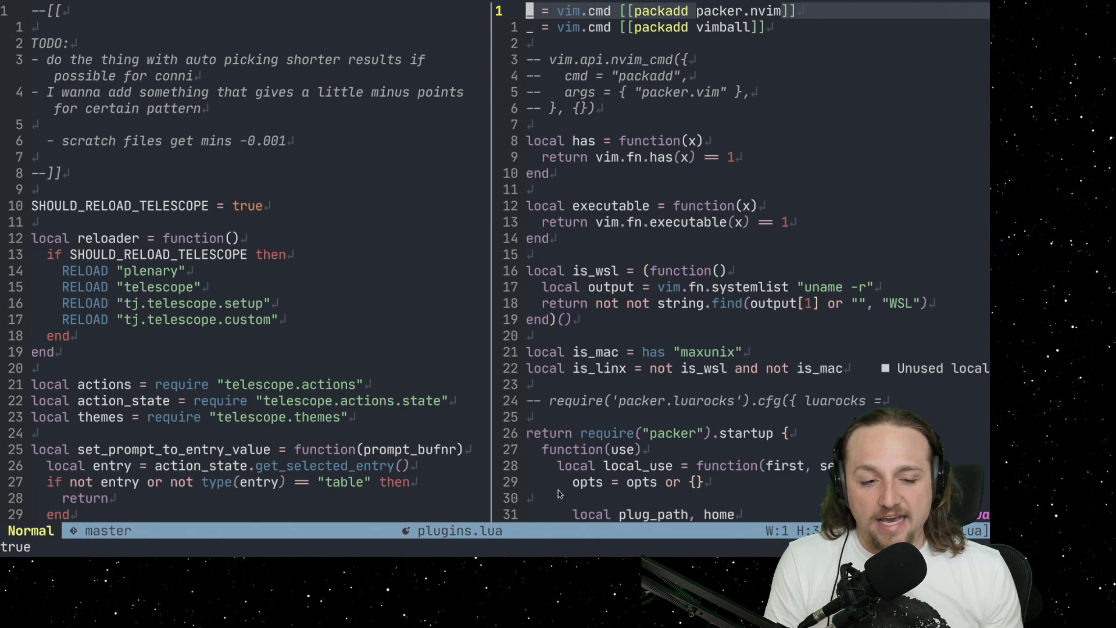
{"action": "mouse_move", "coordinate": [461, 498]}
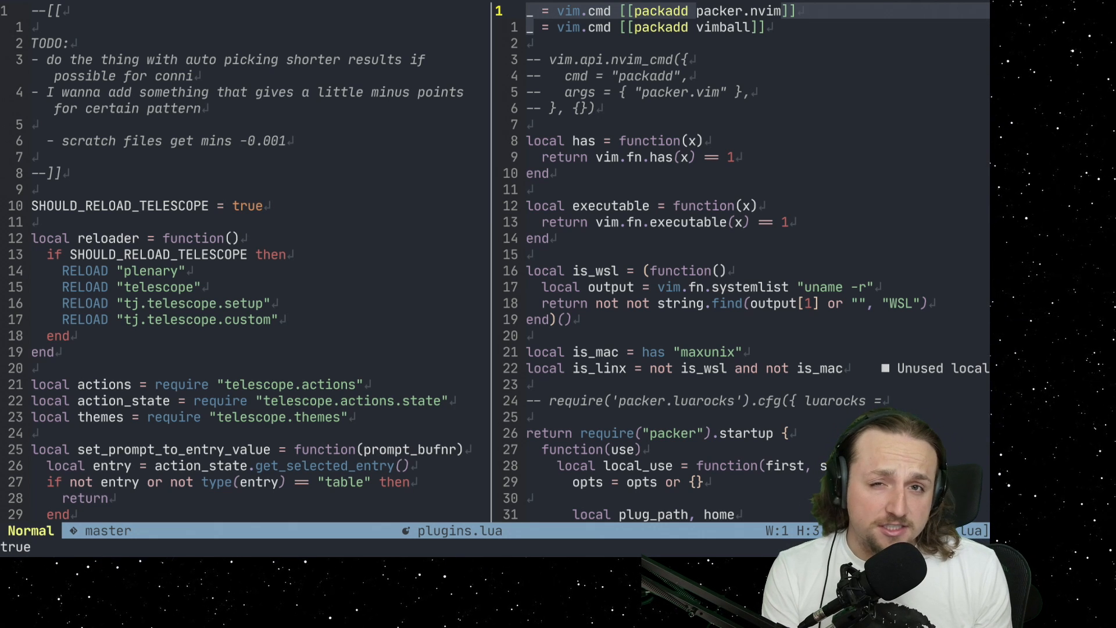
{"action": "type", "text": ":help statusline'"}
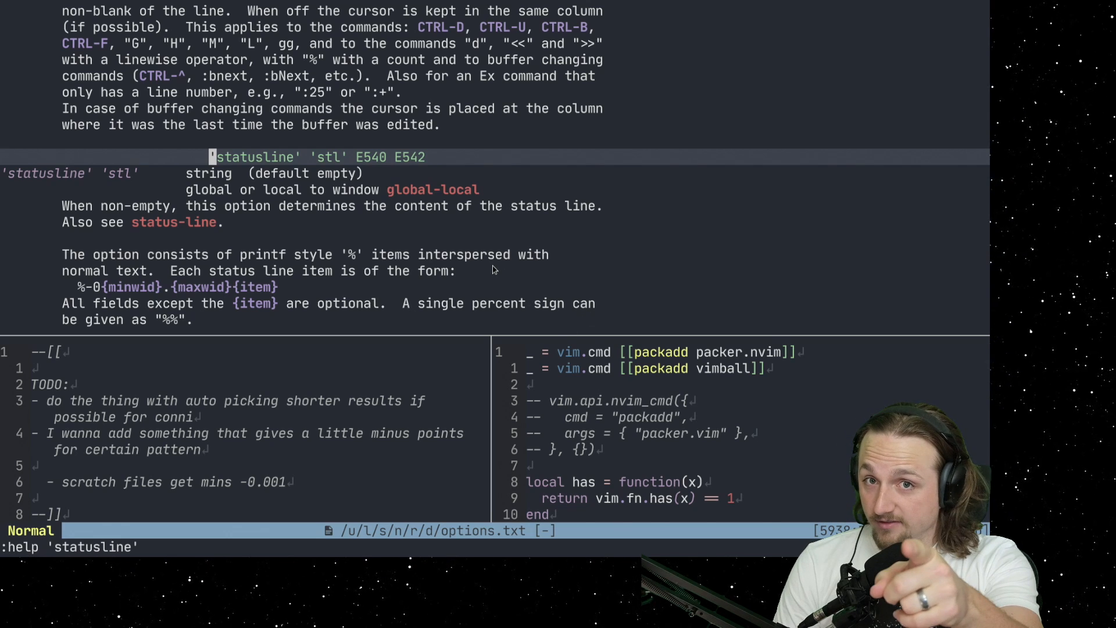
{"action": "mouse_move", "coordinate": [485, 272]}
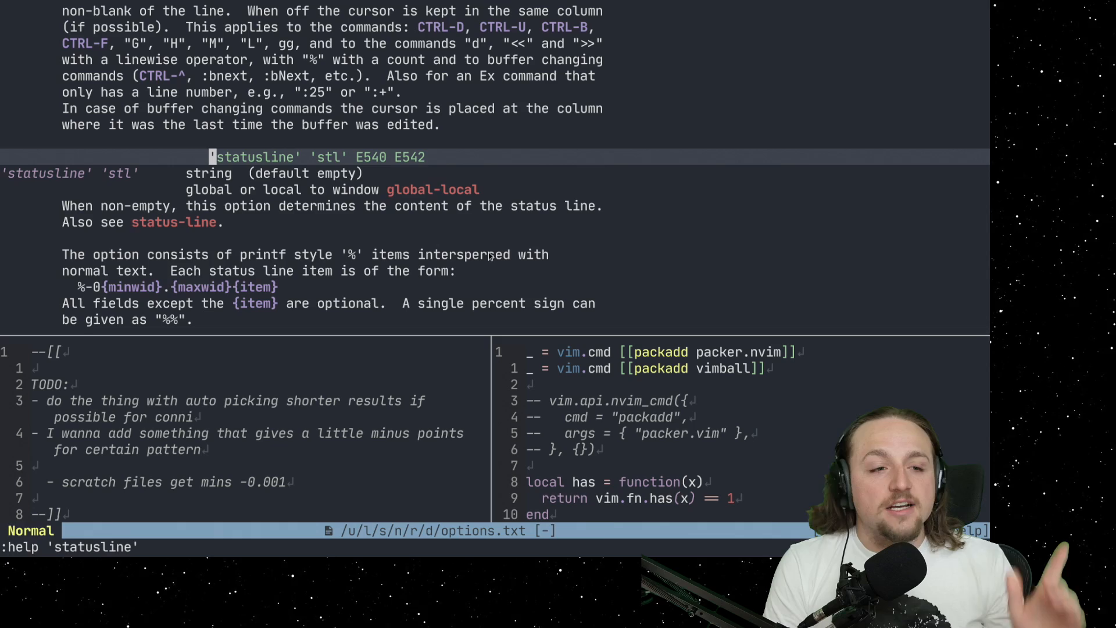
{"action": "scroll", "scroll_direction": "down", "scroll_amount": 3}
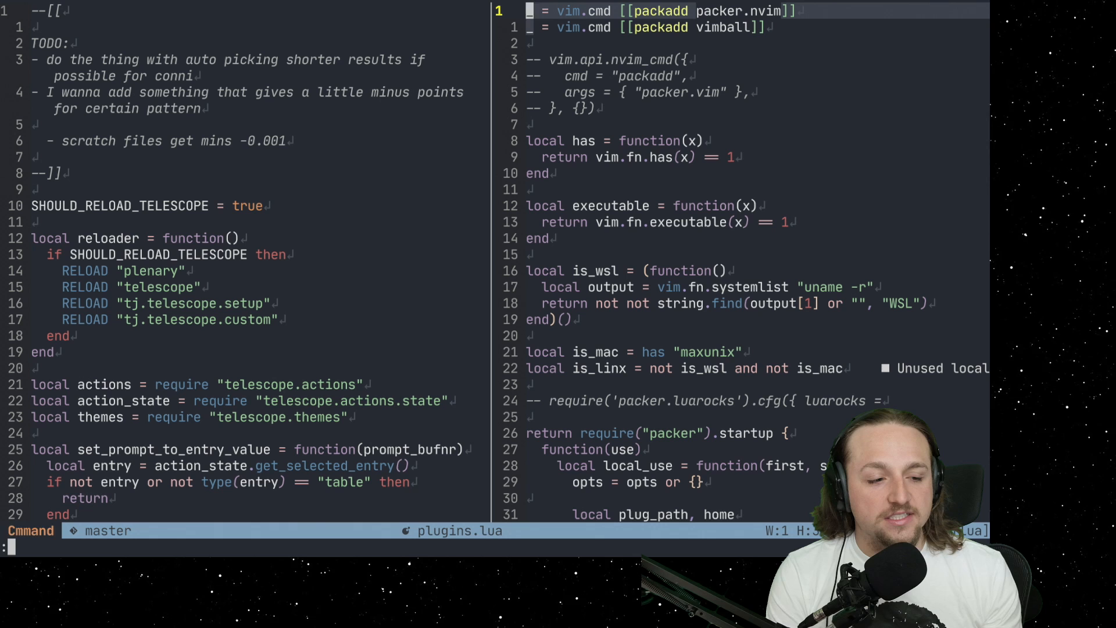
Set winbar to %f so each window shows lua/tj/telescope/init.lua or lua/tj/plugins.lua
{"action": "type", "text": ":set winbar="}
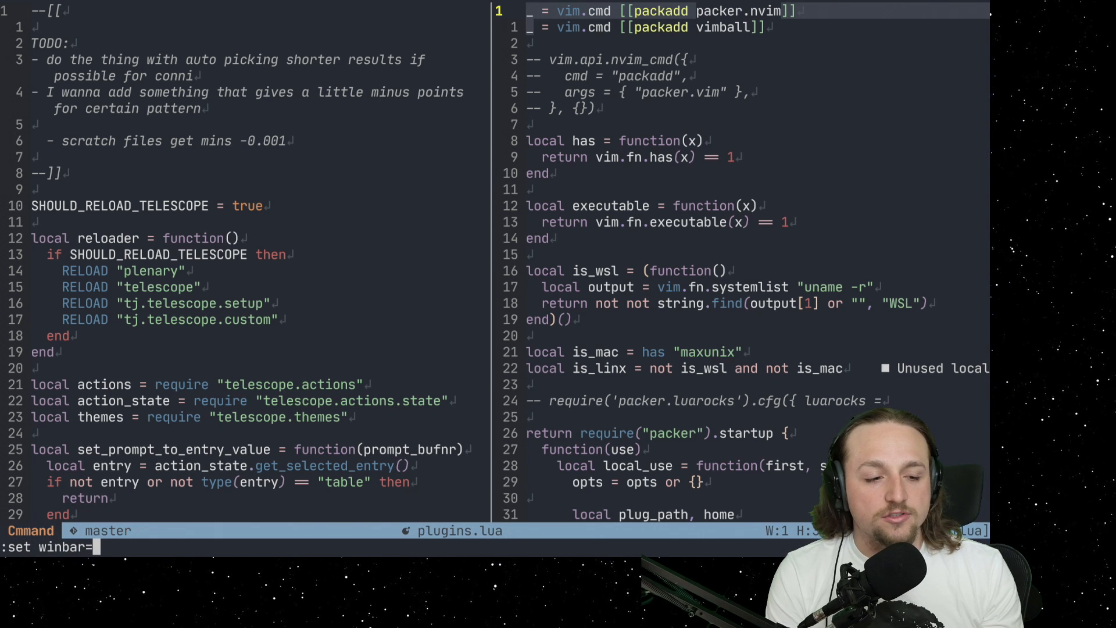
{"action": "type", "text": "%f"}
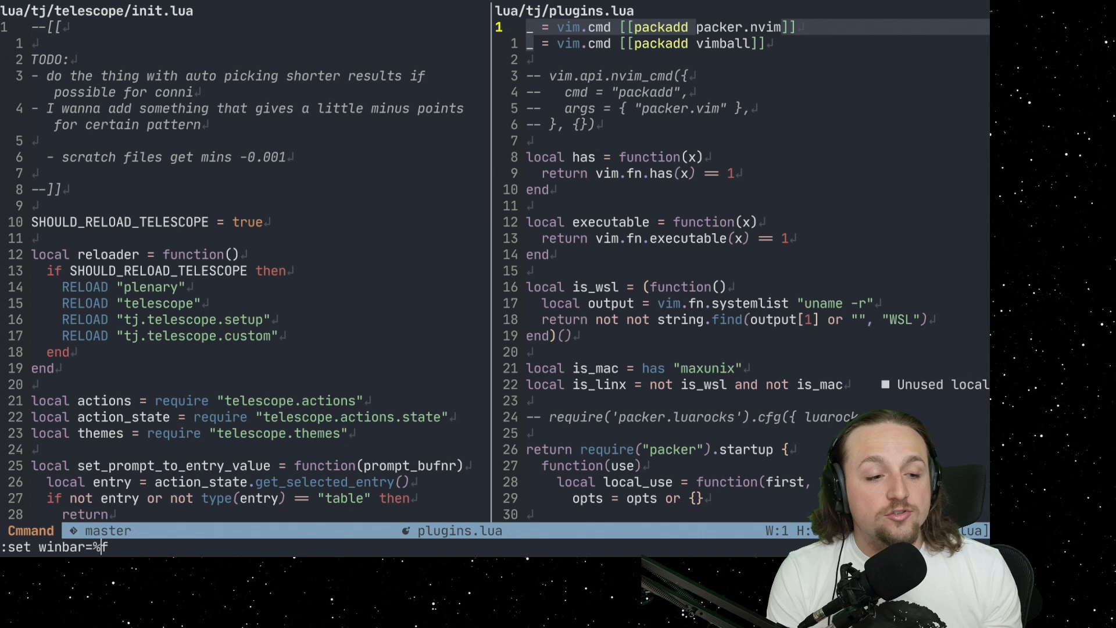
Apply winbar=Hello%f so bars read e.g. 'Hello lua/tj/plugins.lua'
{"action": "type", "text": "Hello"}
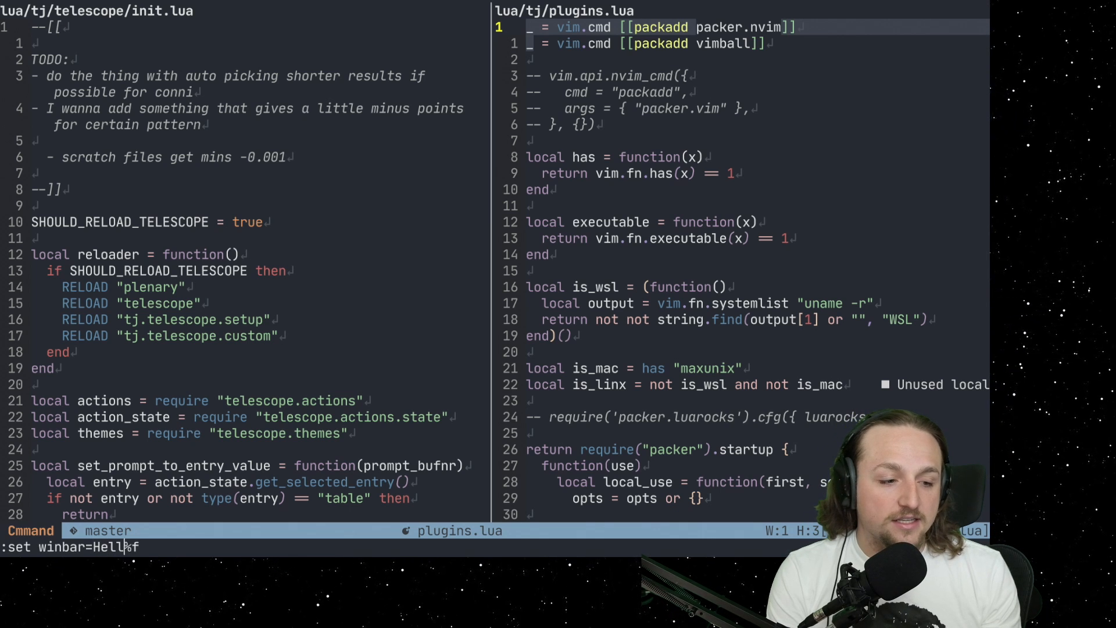
{"action": "key", "text": "Return"}
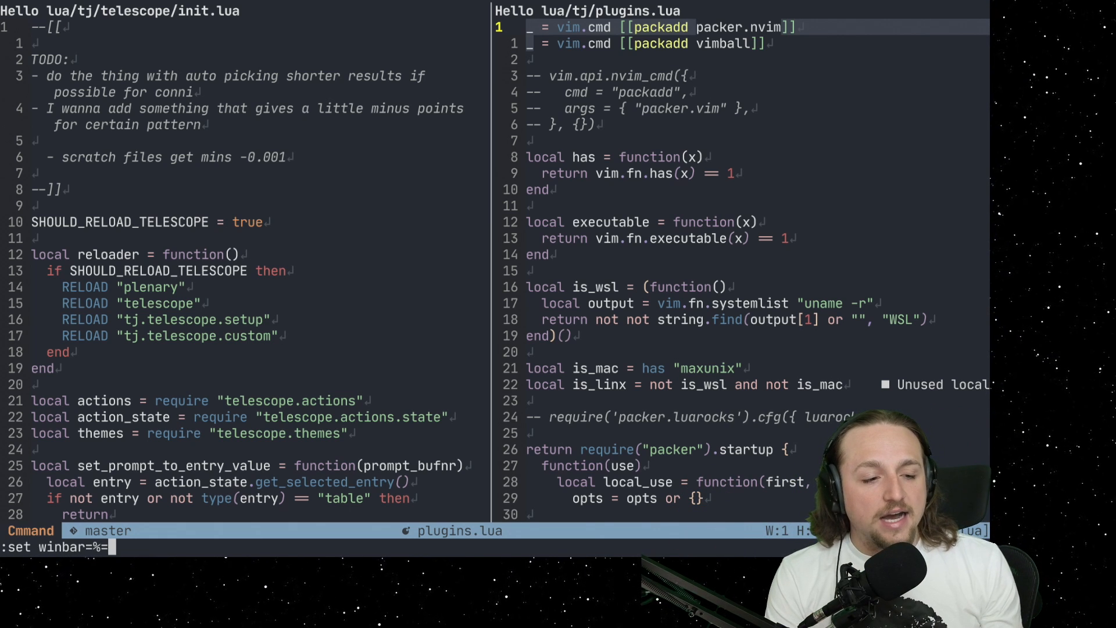
Set winbar to %=%m\ %f, right-aligning the modified flag and file path
{"action": "type", "text": "m"}
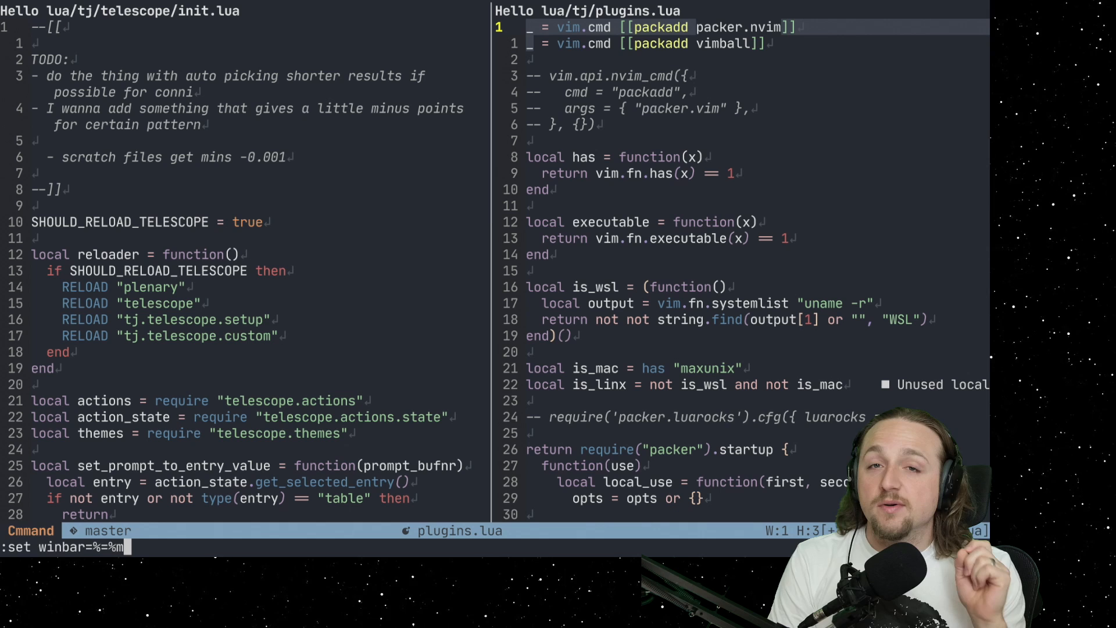
{"action": "type", "text": "\\ %f"}
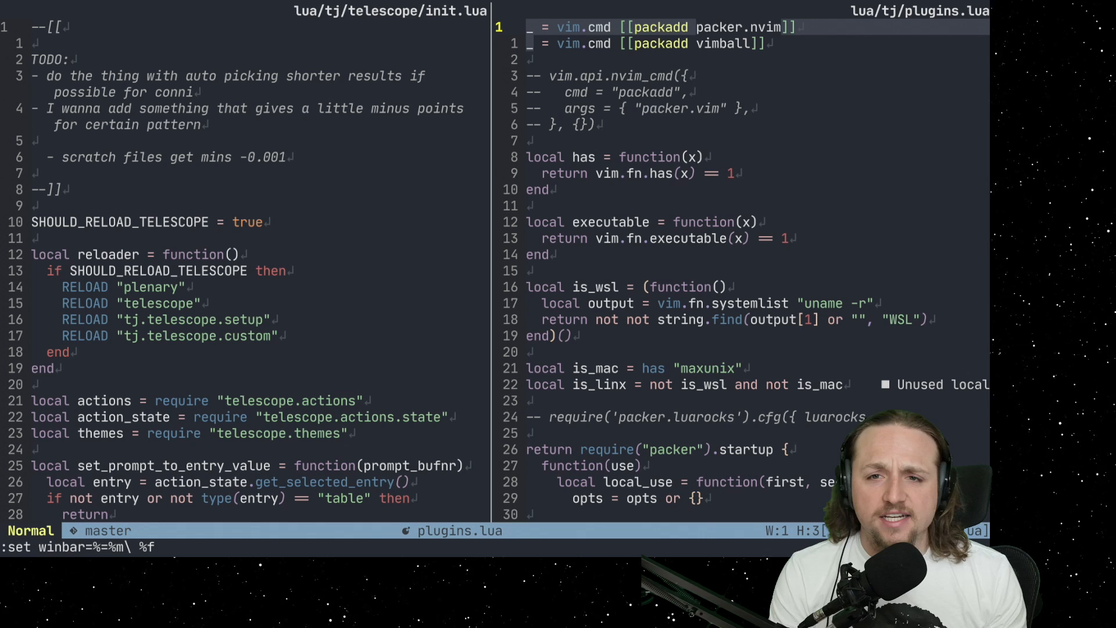
{"action": "key", "text": "j"}
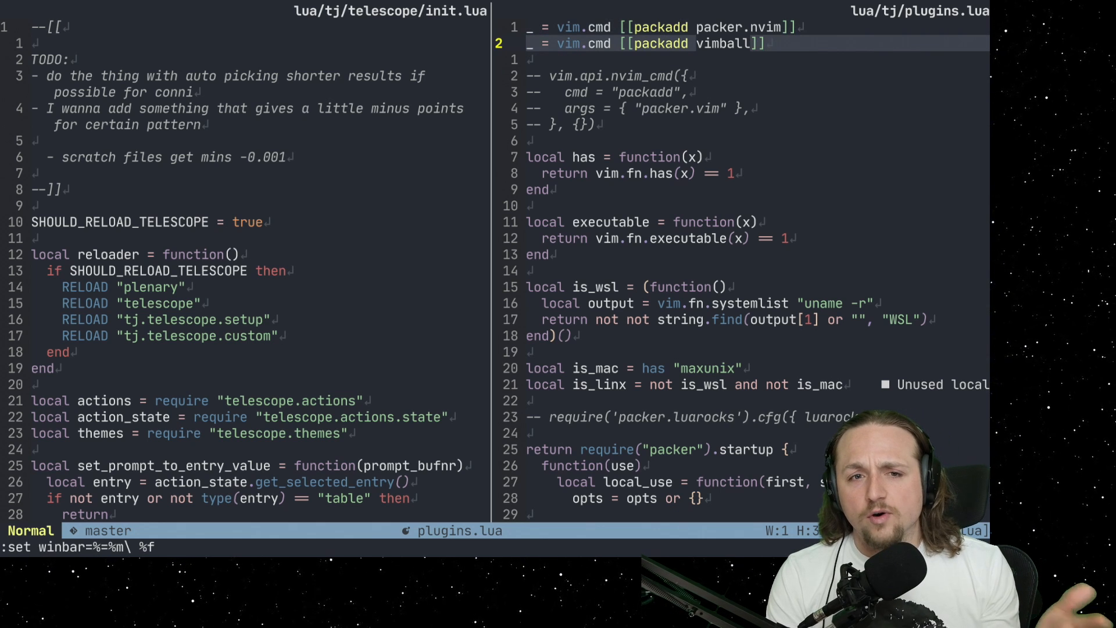